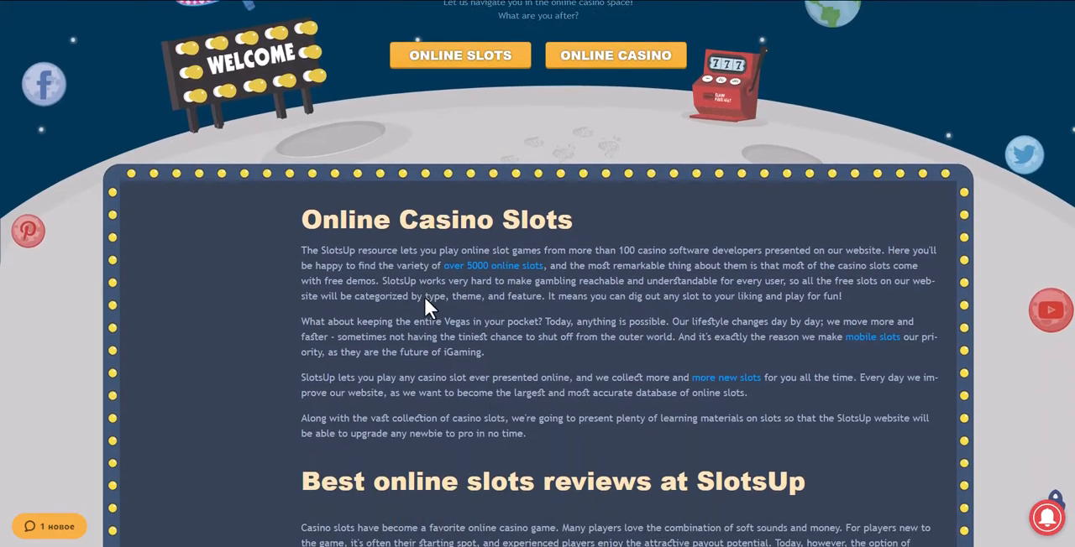
# Read the Online Casino Slots guide through slot types, rigging and RTP to gambling safely
pyautogui.scroll(-3)
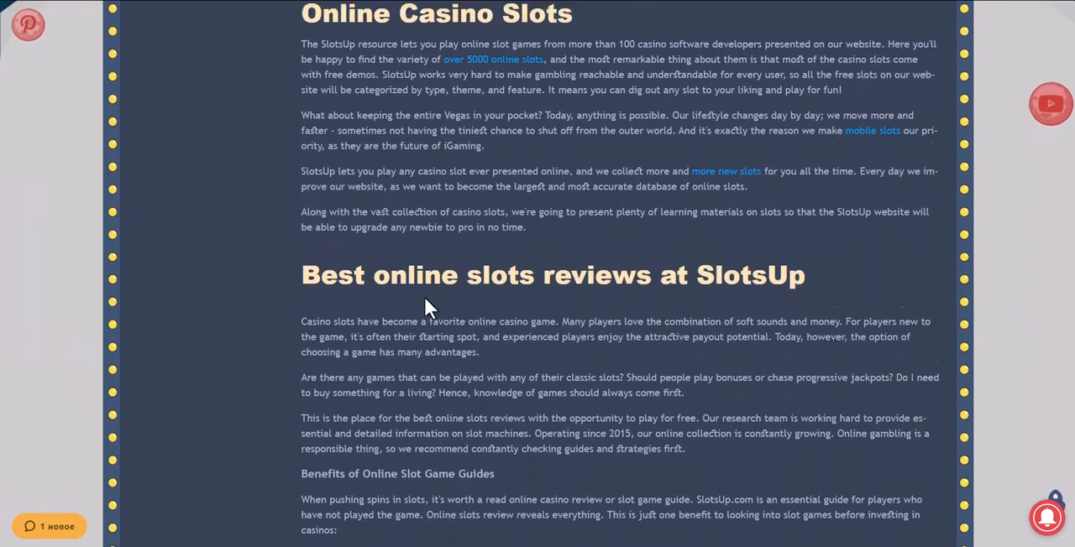
pyautogui.scroll(-3)
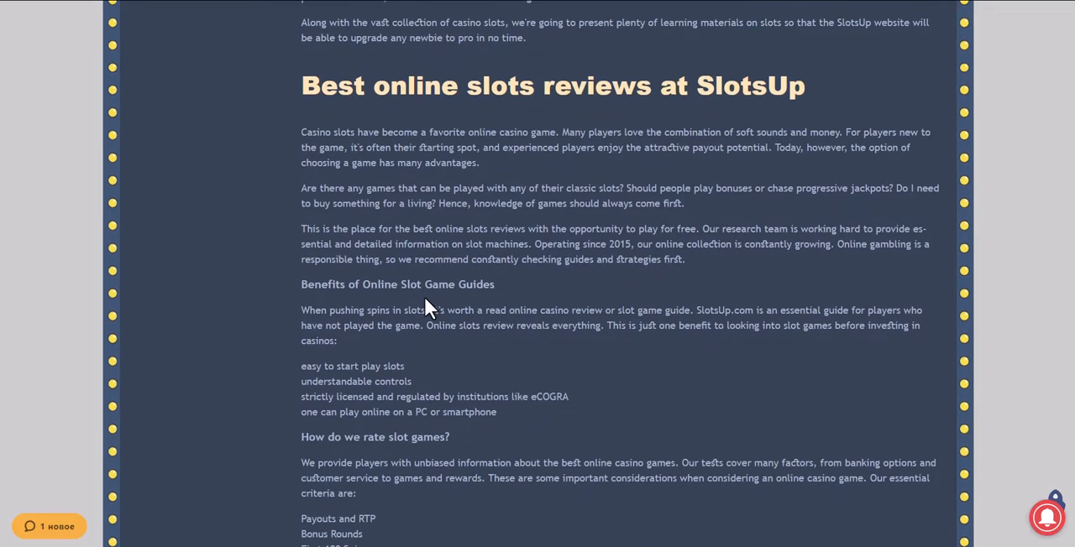
pyautogui.scroll(-3)
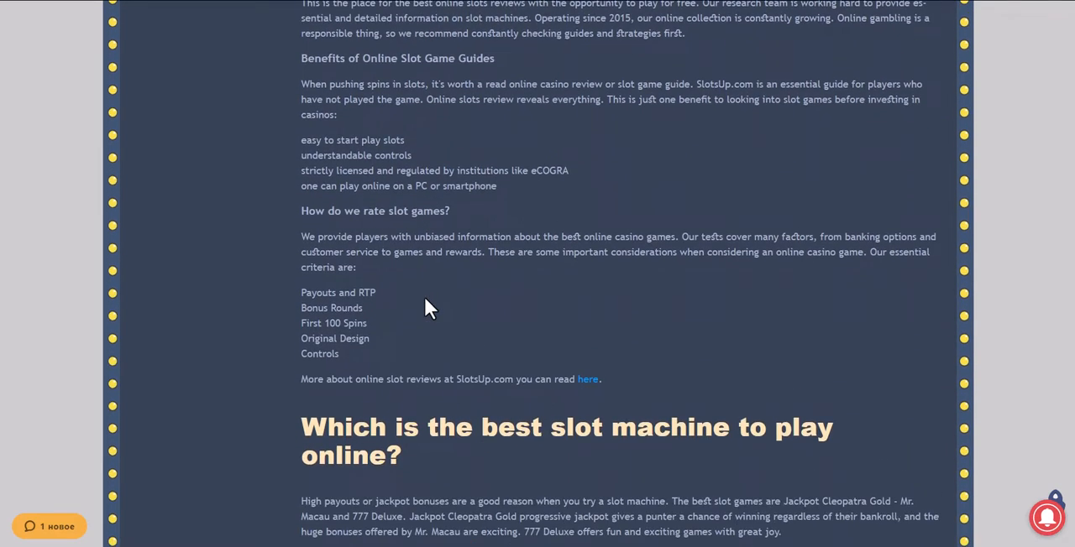
pyautogui.scroll(-3)
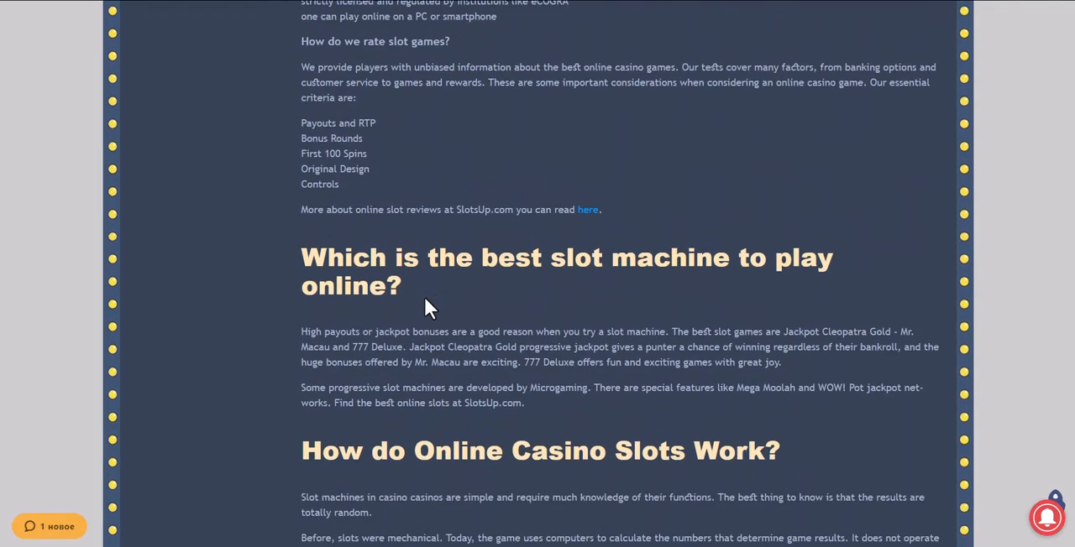
pyautogui.scroll(-3)
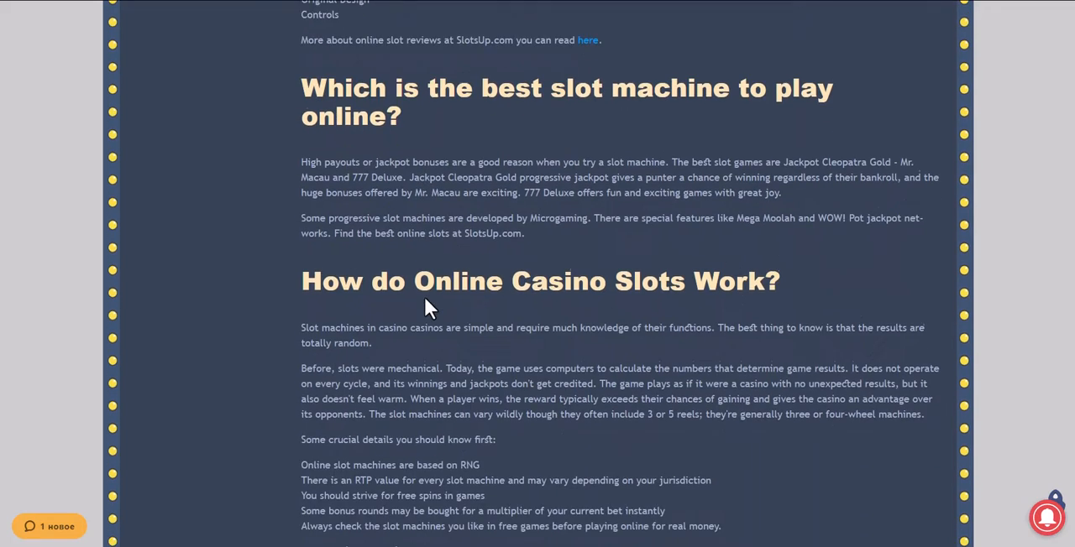
pyautogui.scroll(-3)
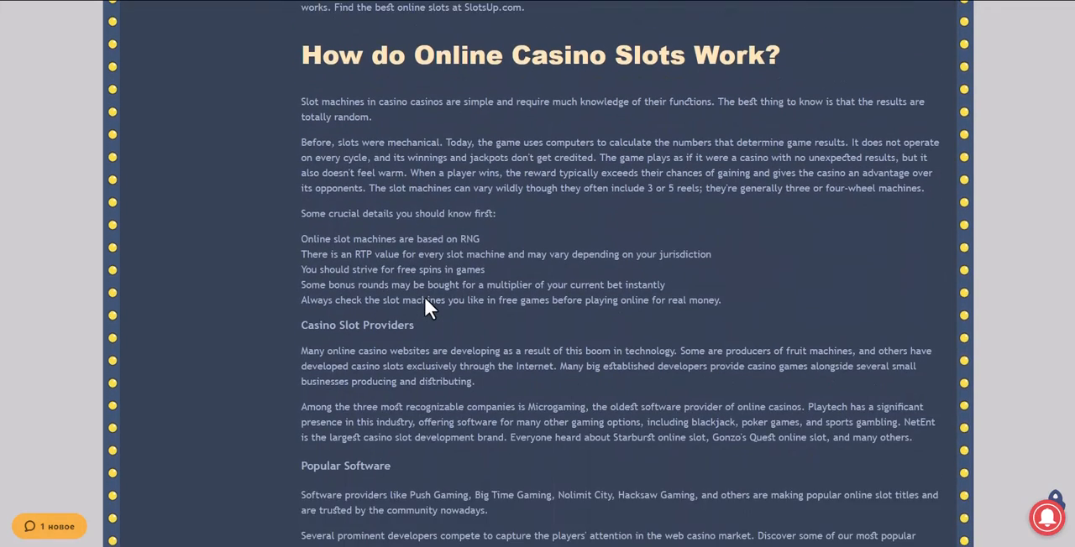
pyautogui.scroll(-3)
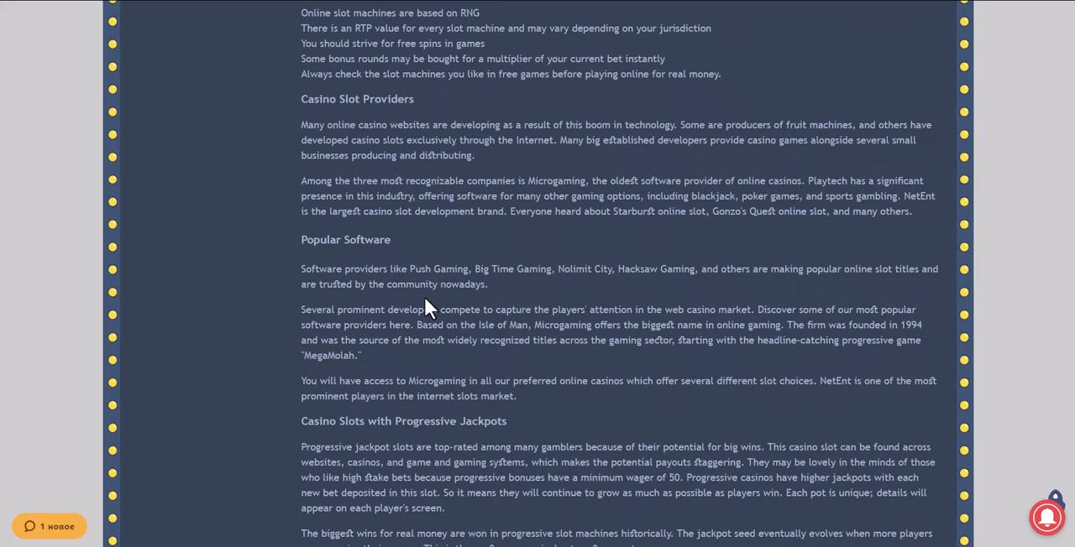
pyautogui.scroll(-3)
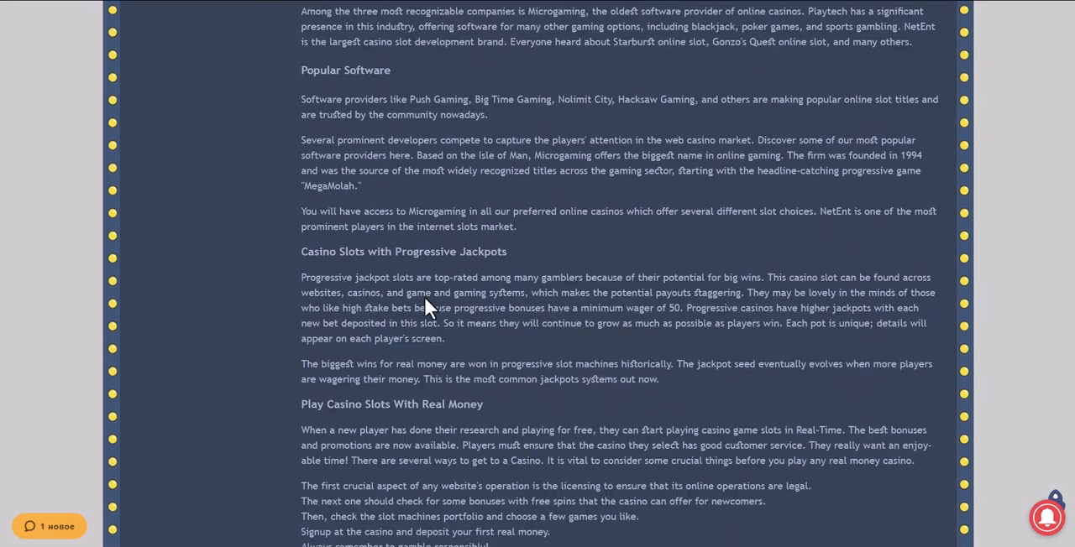
pyautogui.scroll(-3)
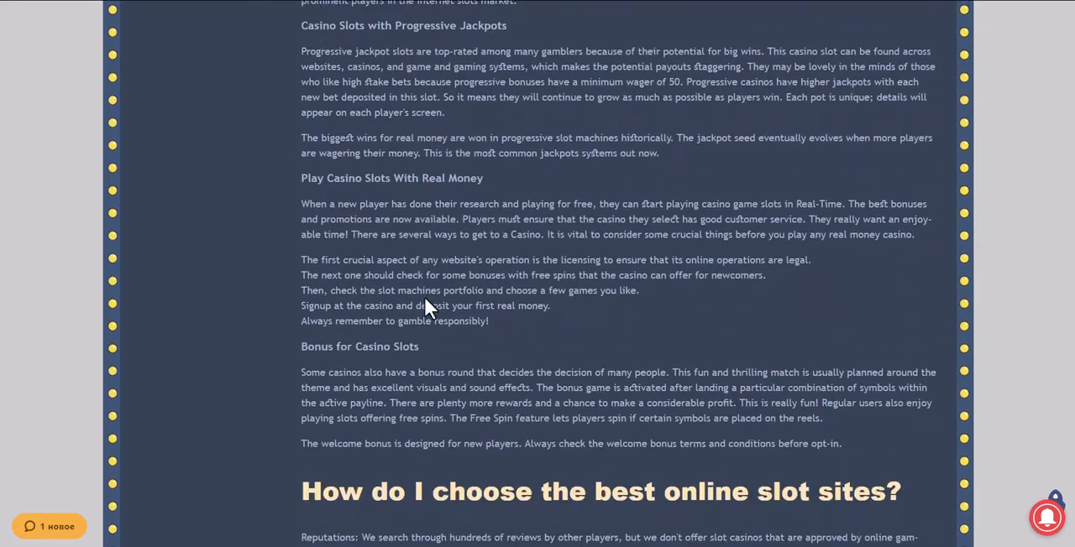
pyautogui.scroll(-3)
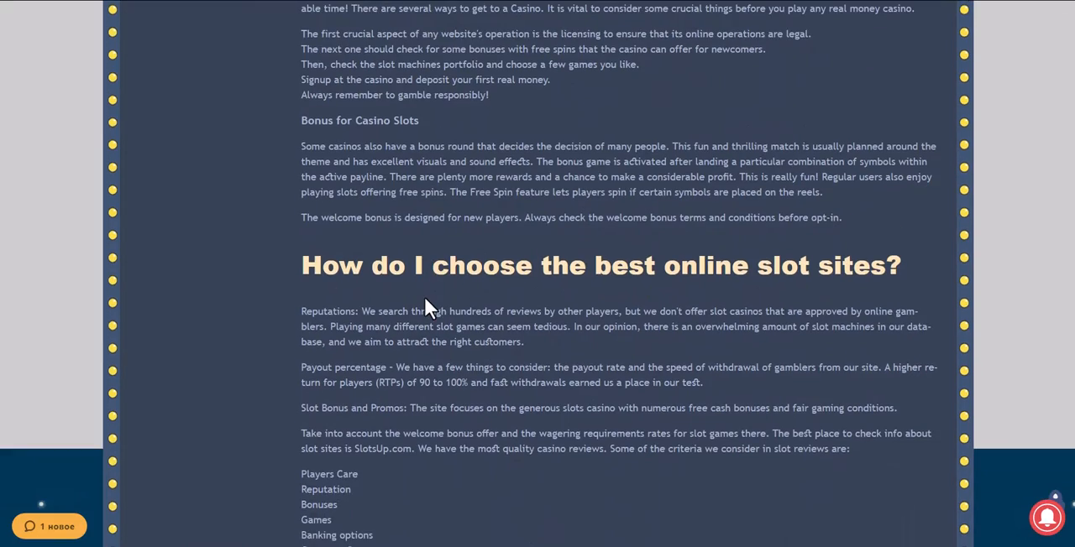
pyautogui.scroll(-3)
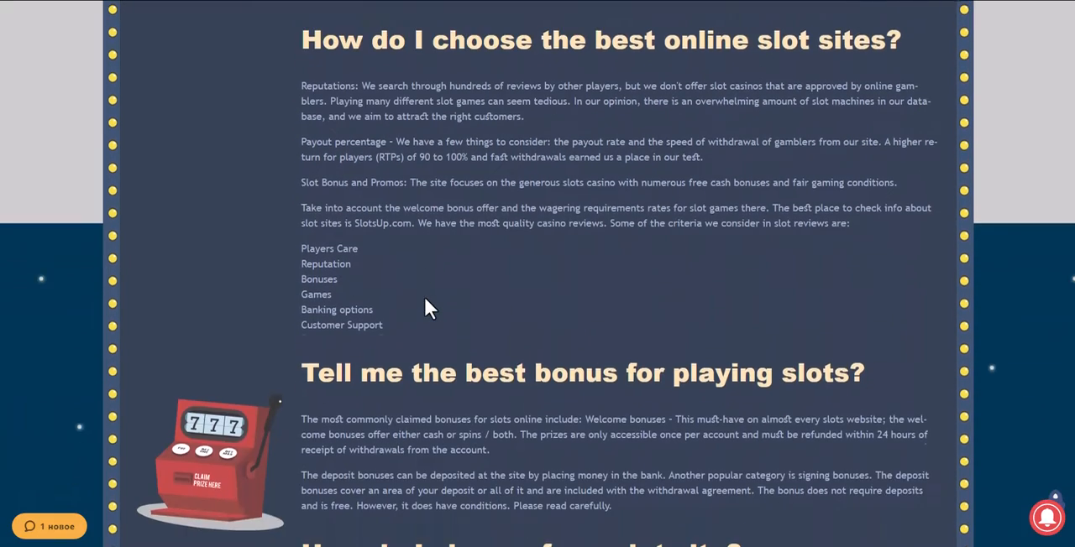
pyautogui.scroll(-3)
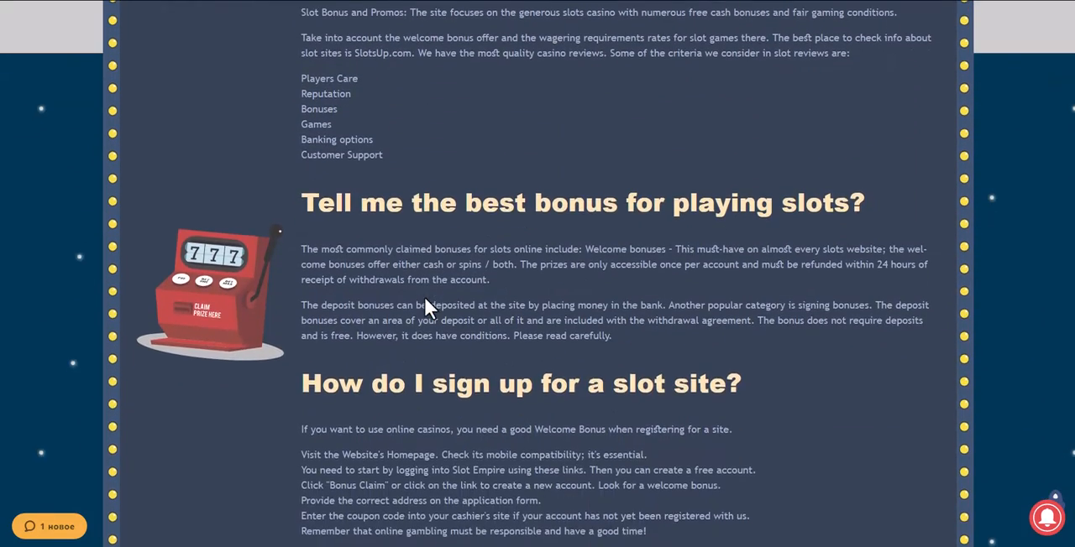
pyautogui.scroll(-3)
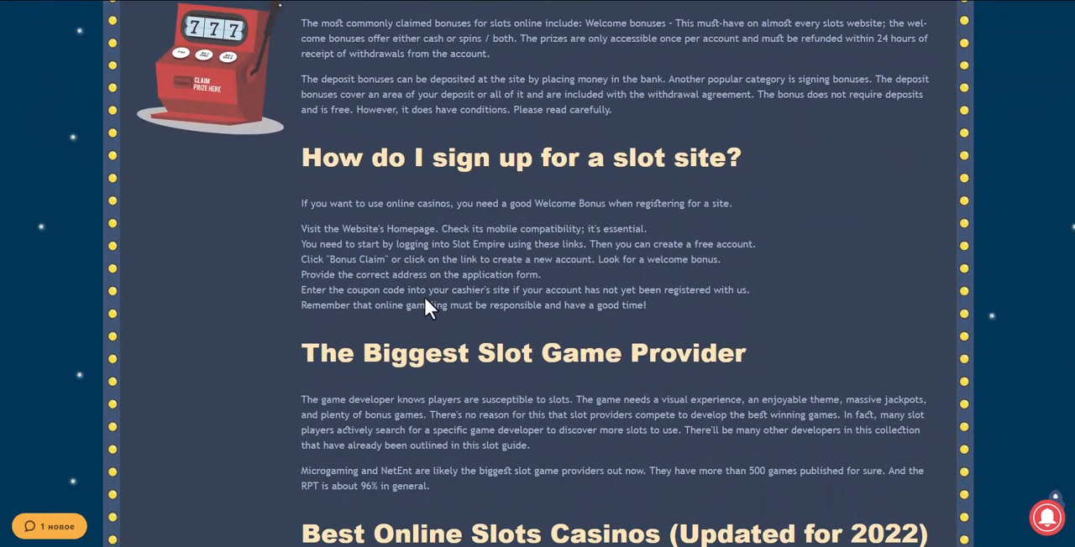
pyautogui.scroll(-3)
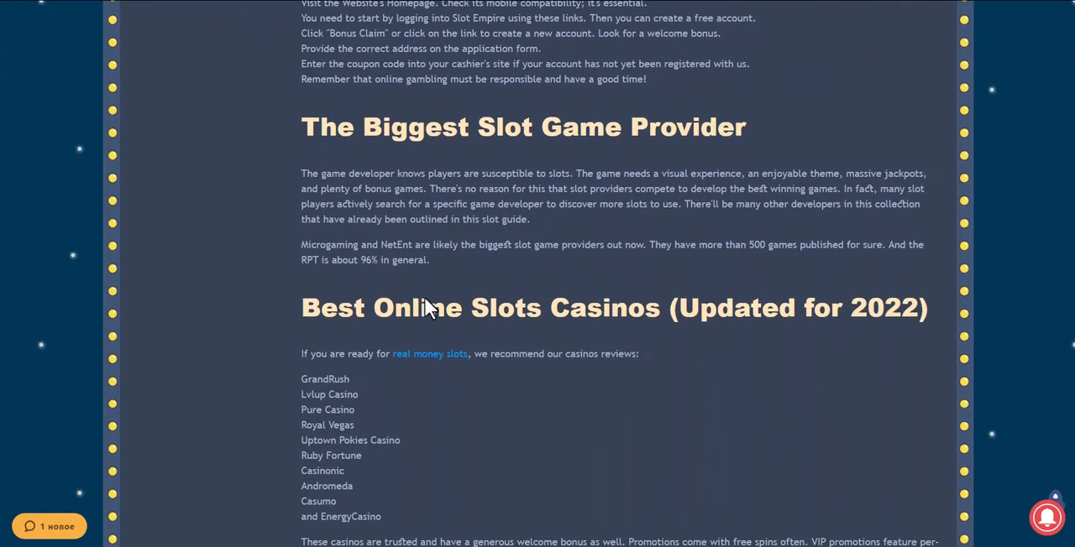
pyautogui.scroll(-3)
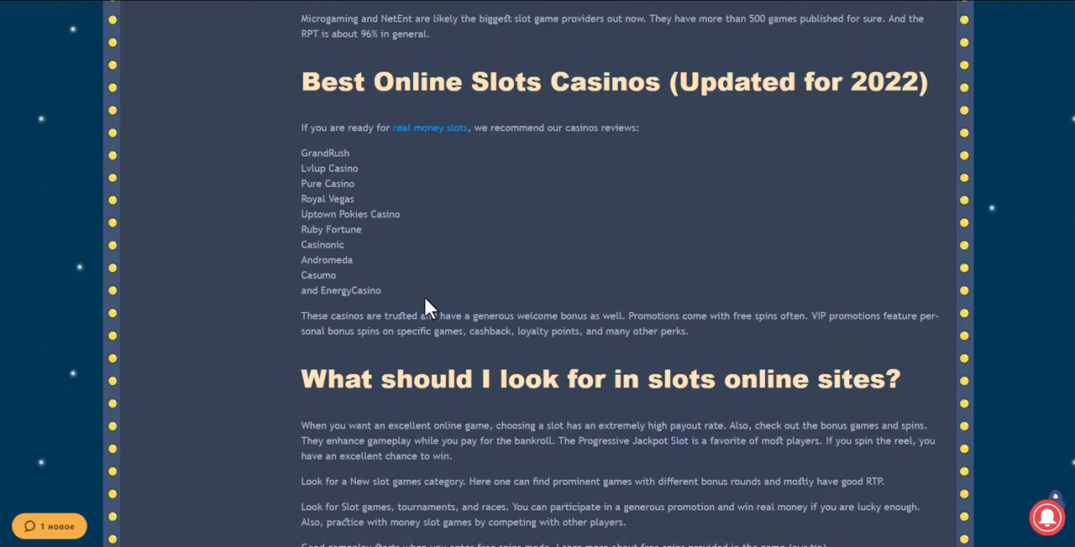
pyautogui.scroll(-3)
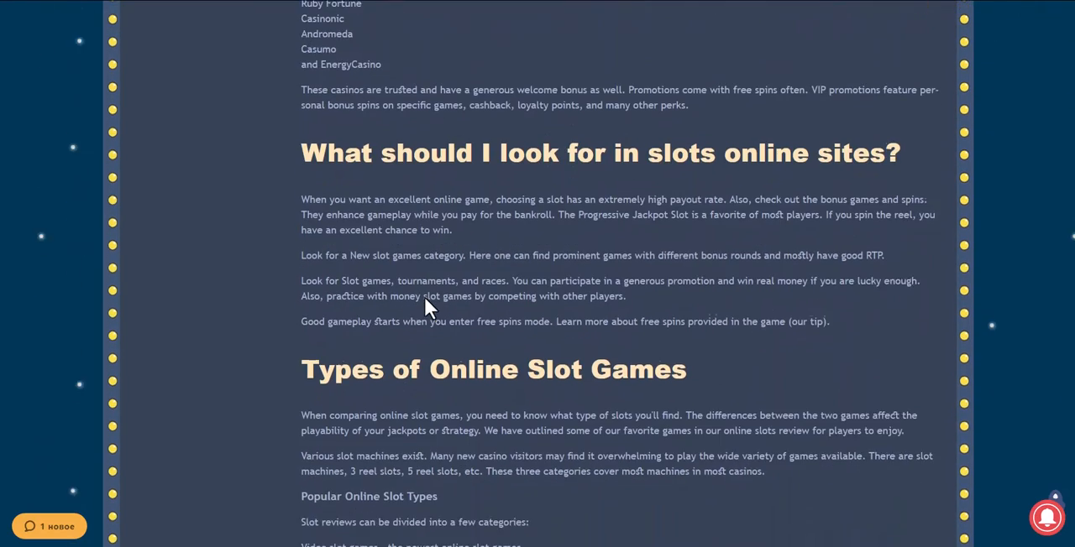
pyautogui.scroll(-3)
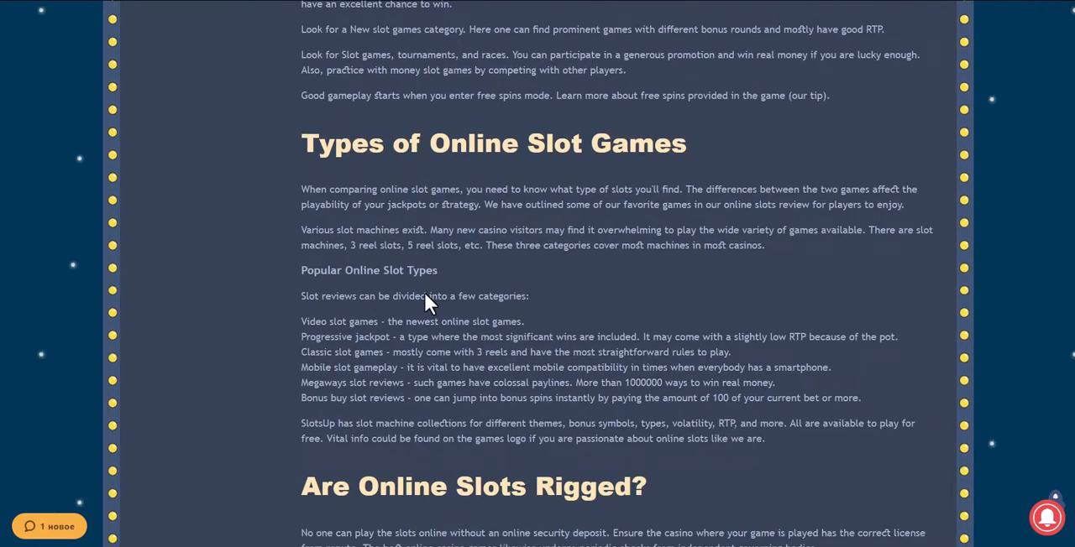
pyautogui.scroll(-3)
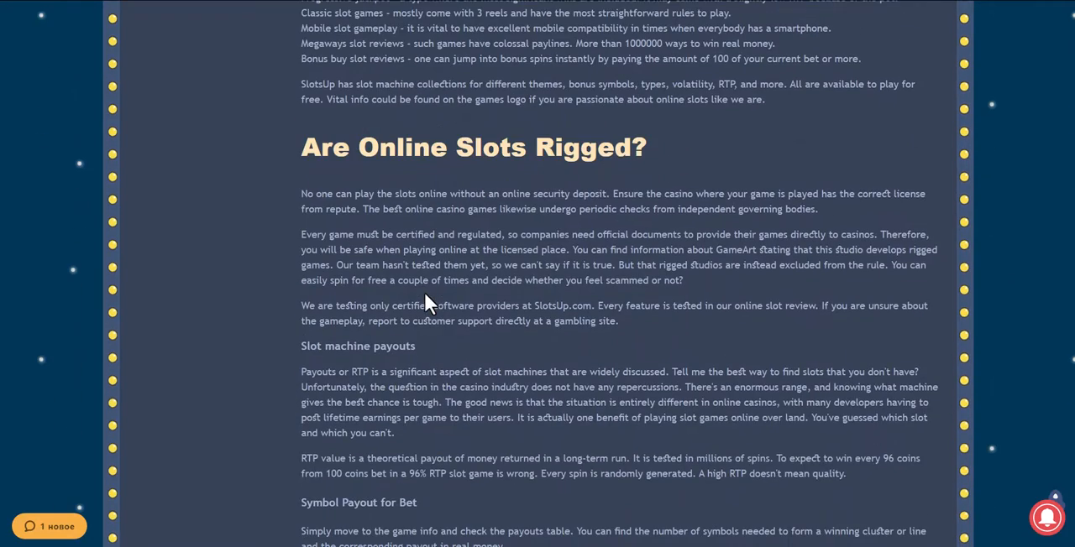
pyautogui.scroll(-3)
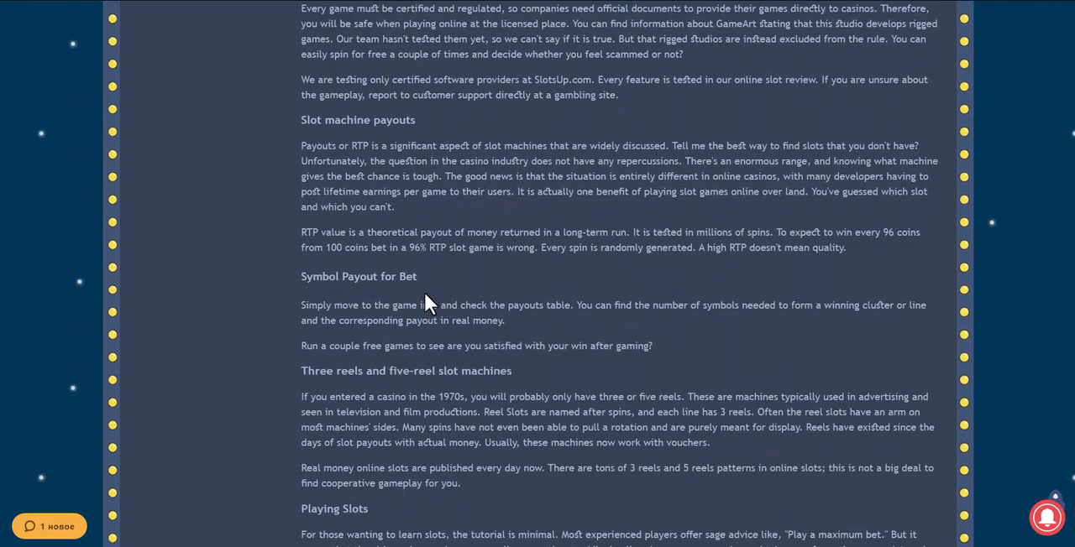
pyautogui.scroll(-3)
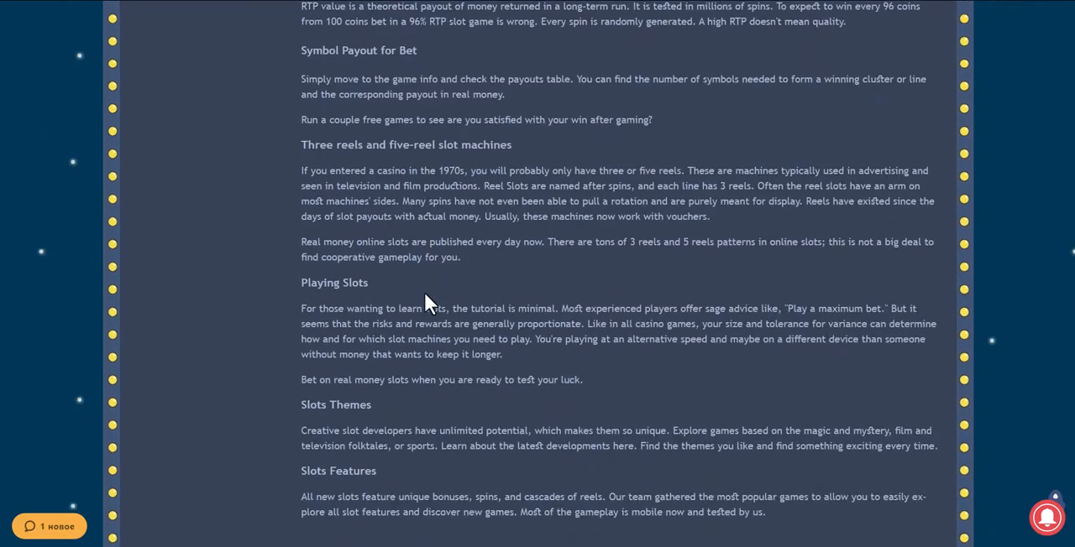
pyautogui.scroll(-3)
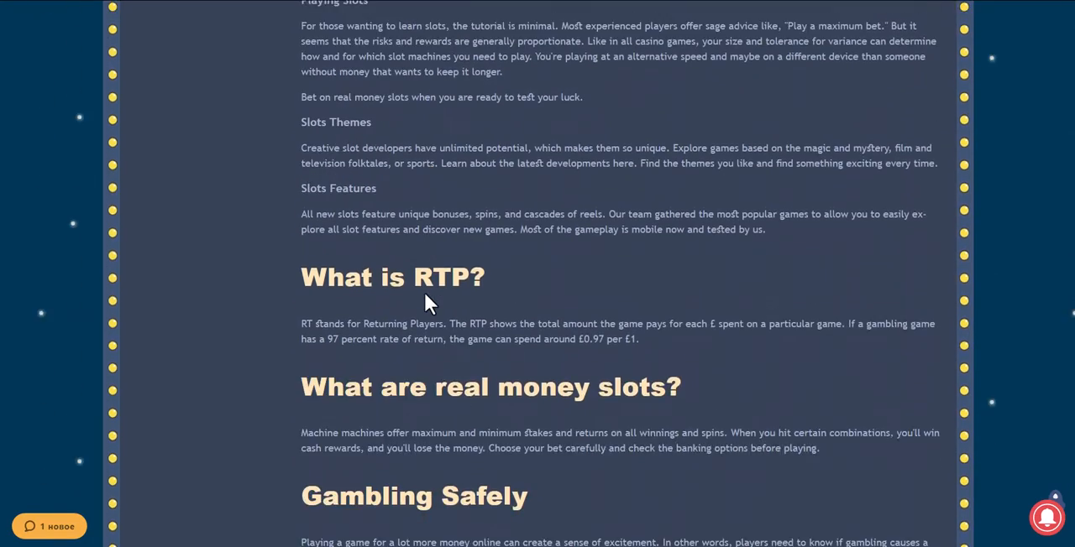
# Scroll past the casinos, bonuses, other games and blog sections to the site footer
pyautogui.scroll(-3)
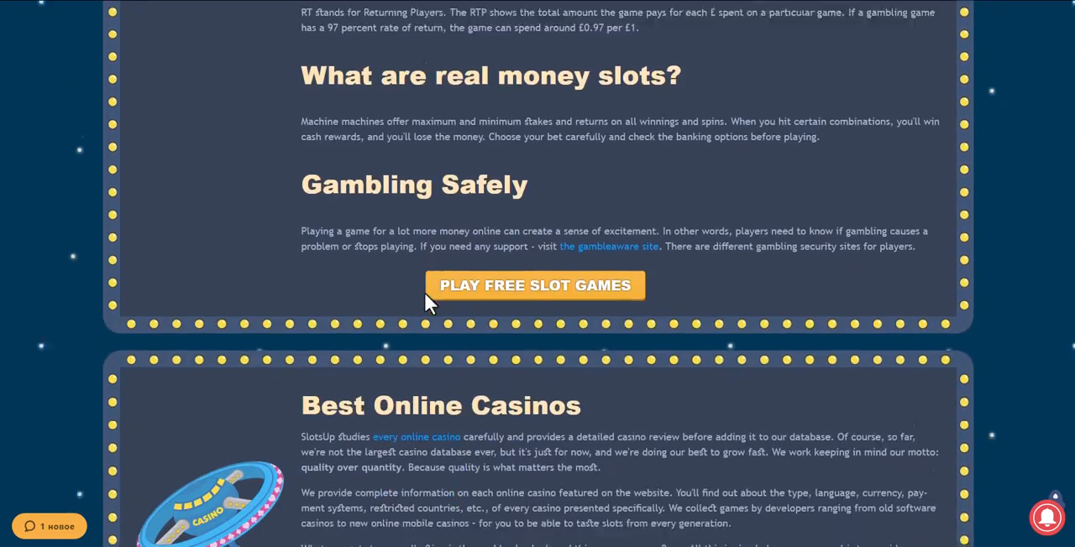
pyautogui.scroll(-3)
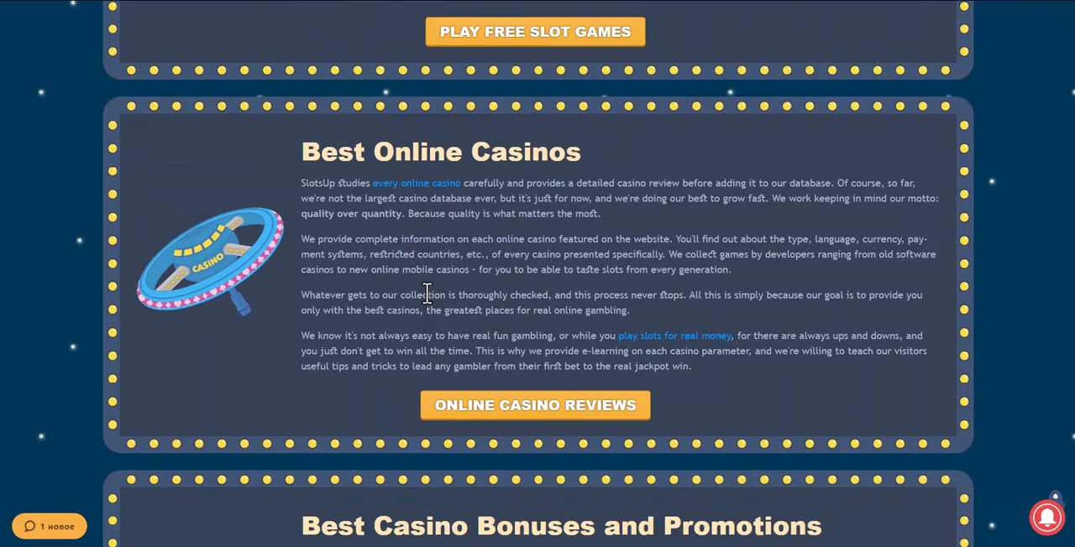
pyautogui.scroll(-3)
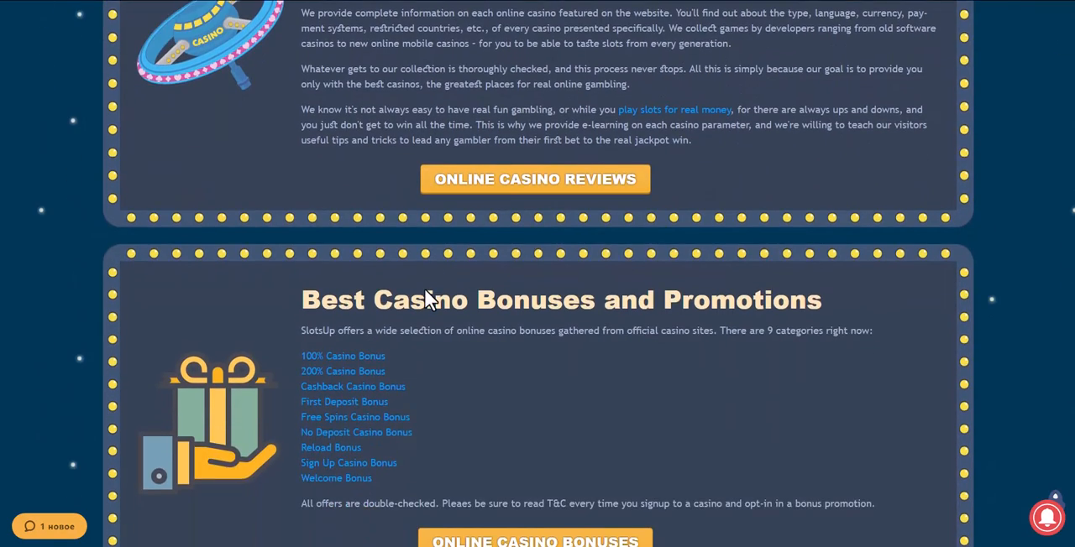
pyautogui.scroll(-3)
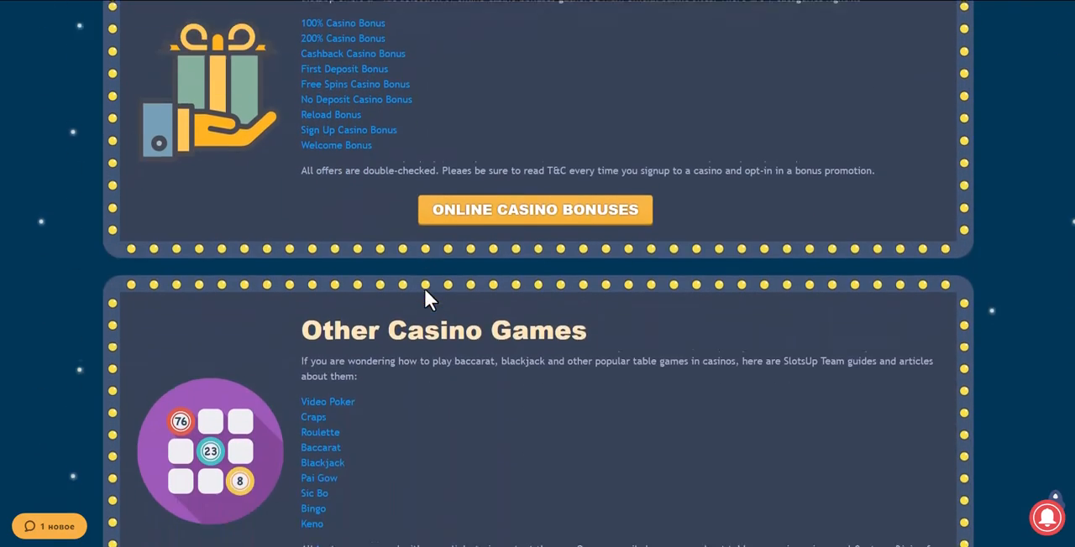
pyautogui.scroll(-3)
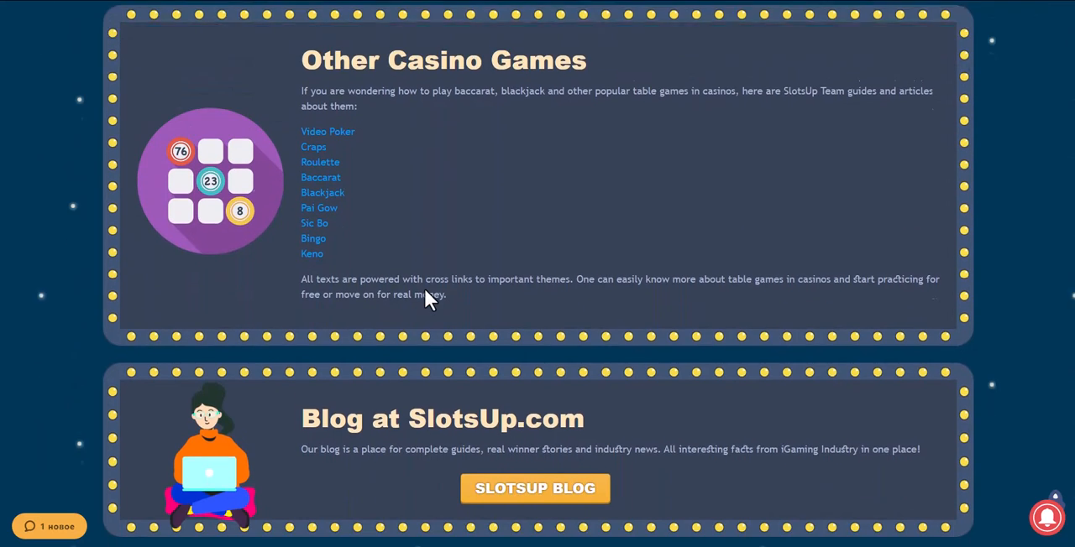
pyautogui.scroll(-3)
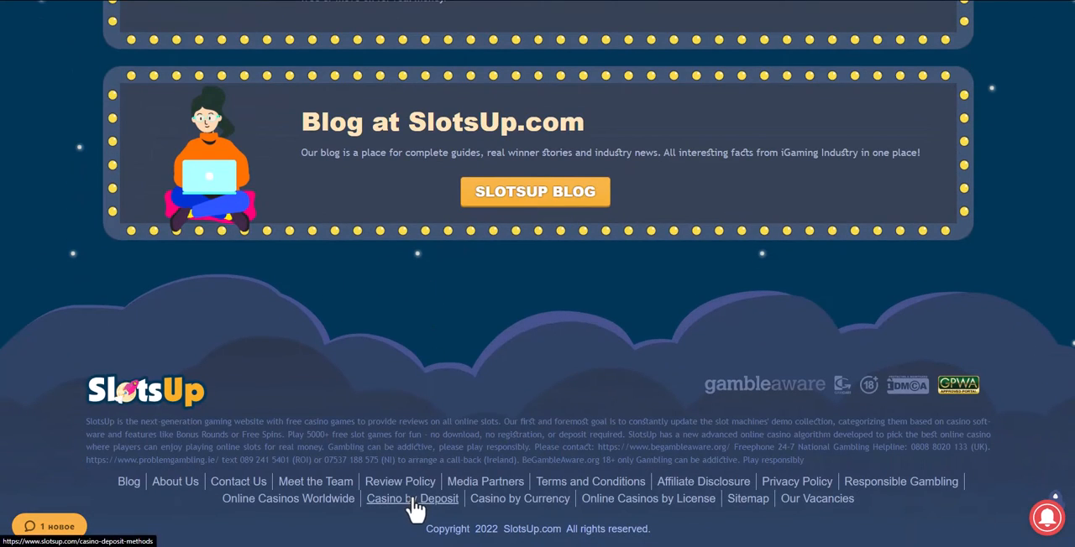
pyautogui.moveTo(424, 346)
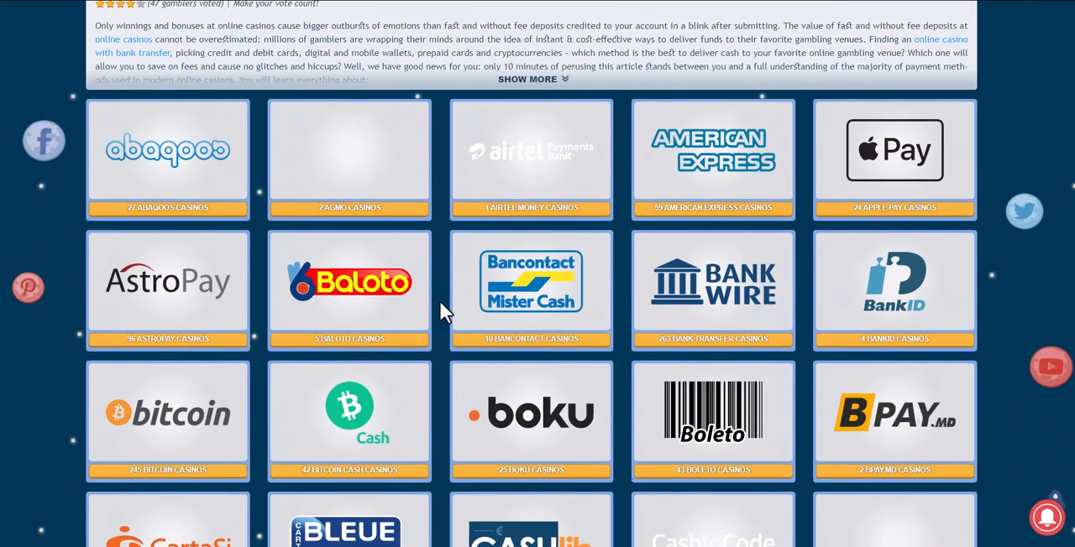
# Scroll the alphabetical payment methods grid from AstroPay to Tron to locate Sofort
pyautogui.scroll(-3)
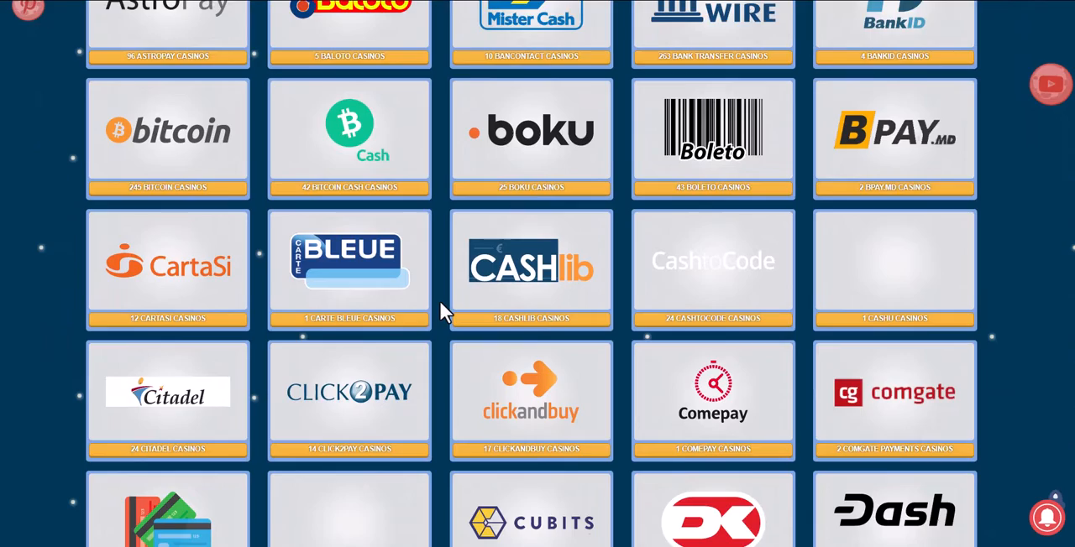
pyautogui.scroll(-3)
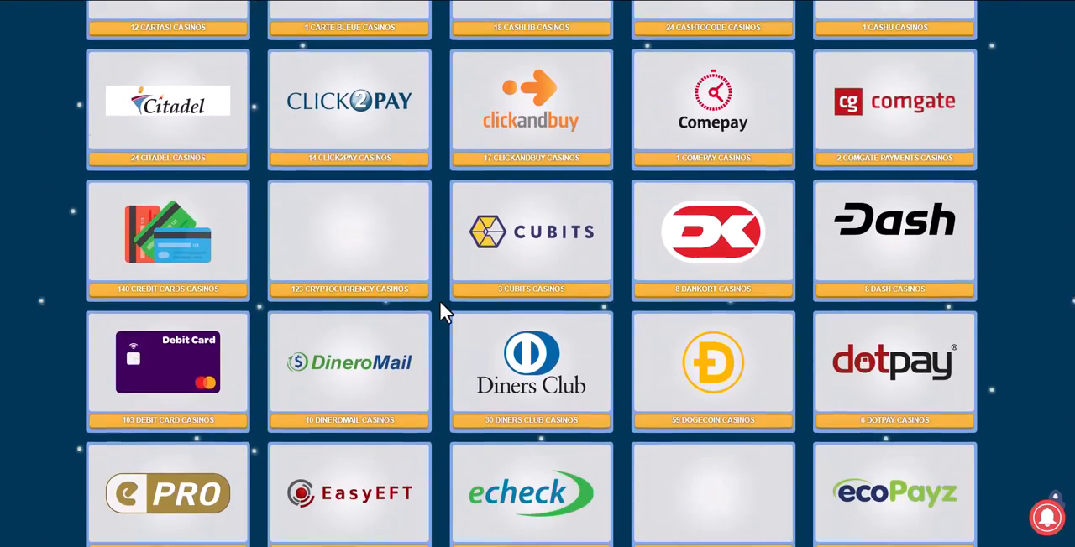
pyautogui.scroll(-3)
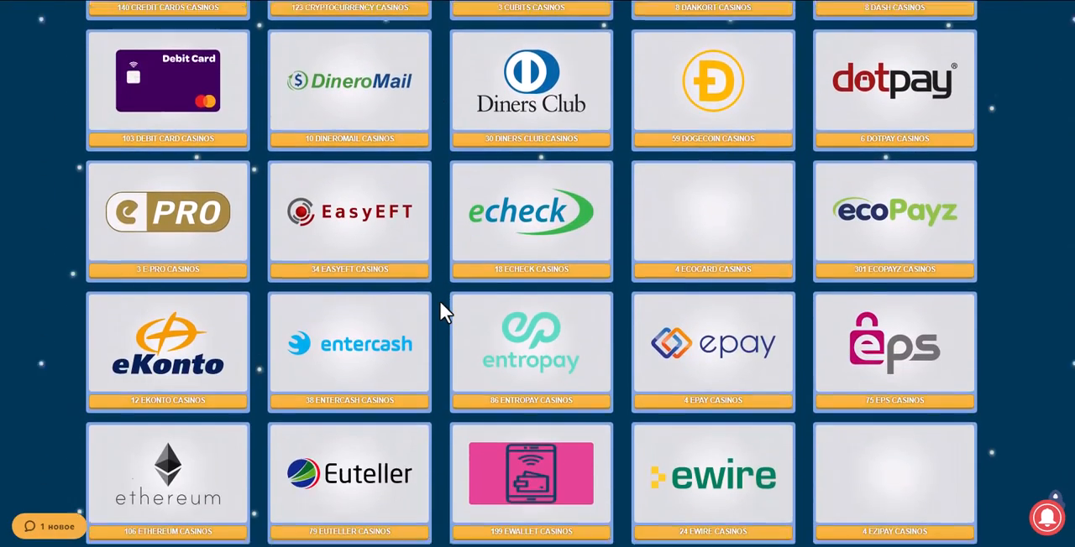
pyautogui.scroll(-3)
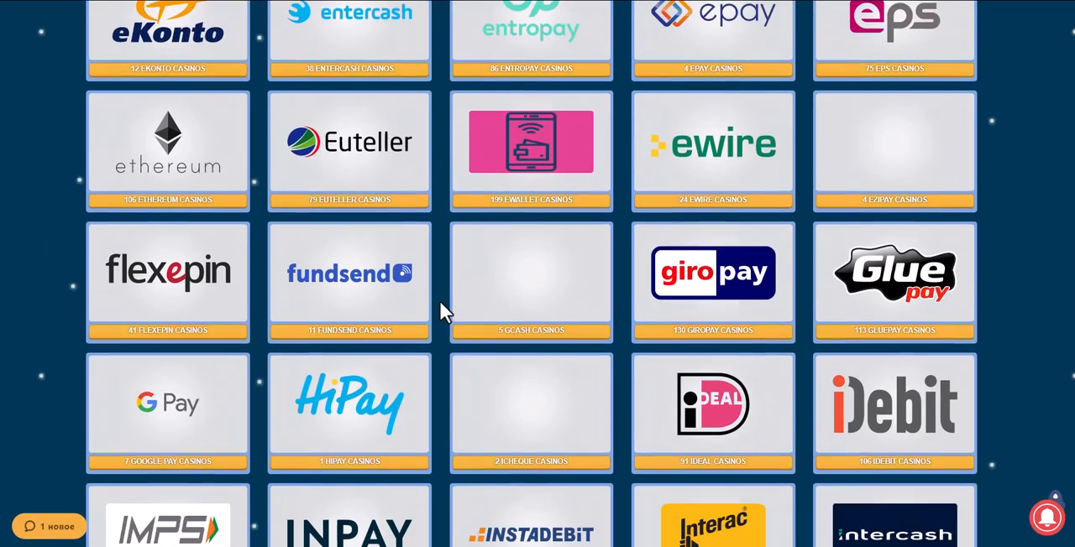
pyautogui.scroll(-3)
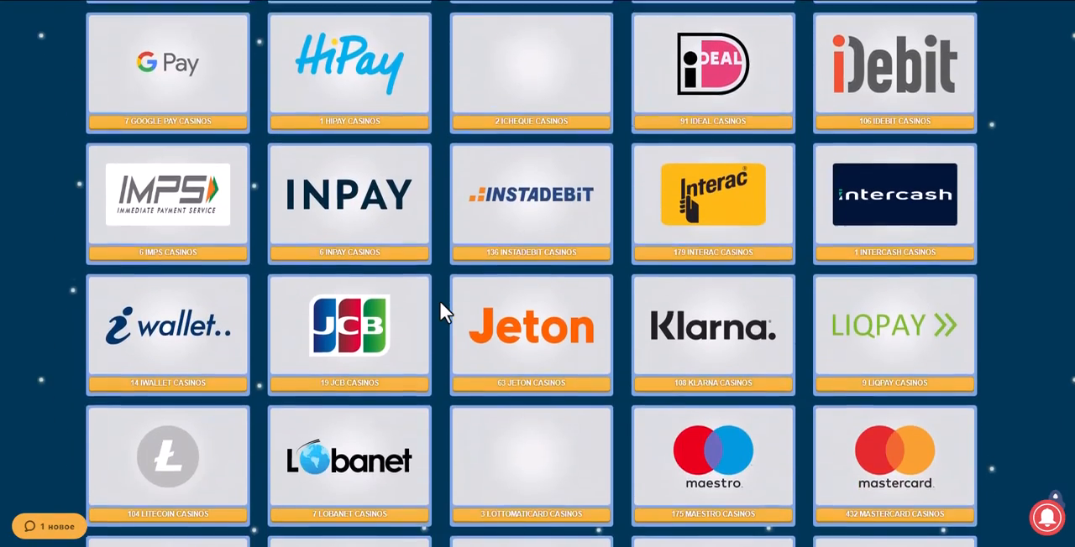
pyautogui.scroll(-3)
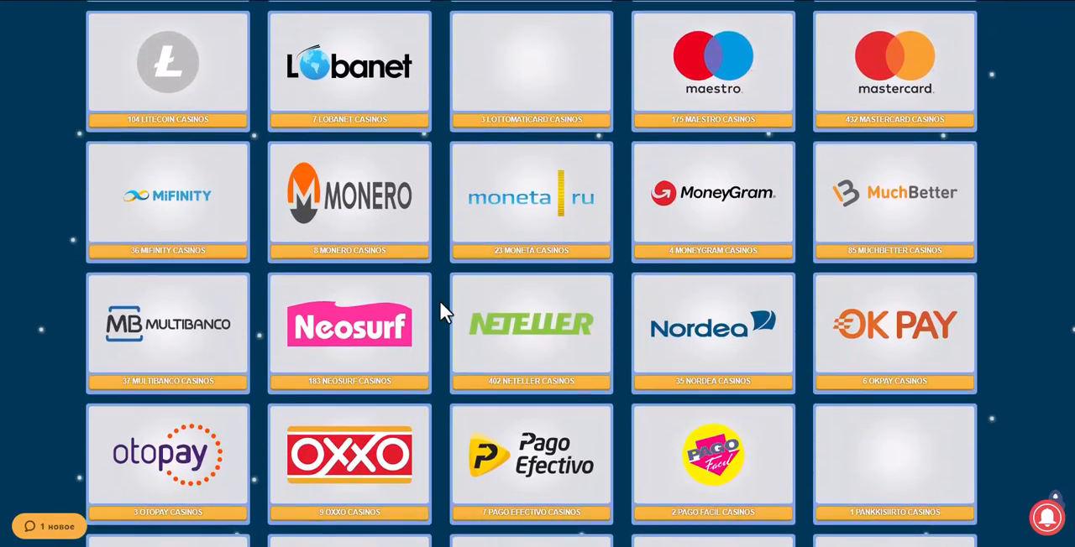
pyautogui.scroll(-3)
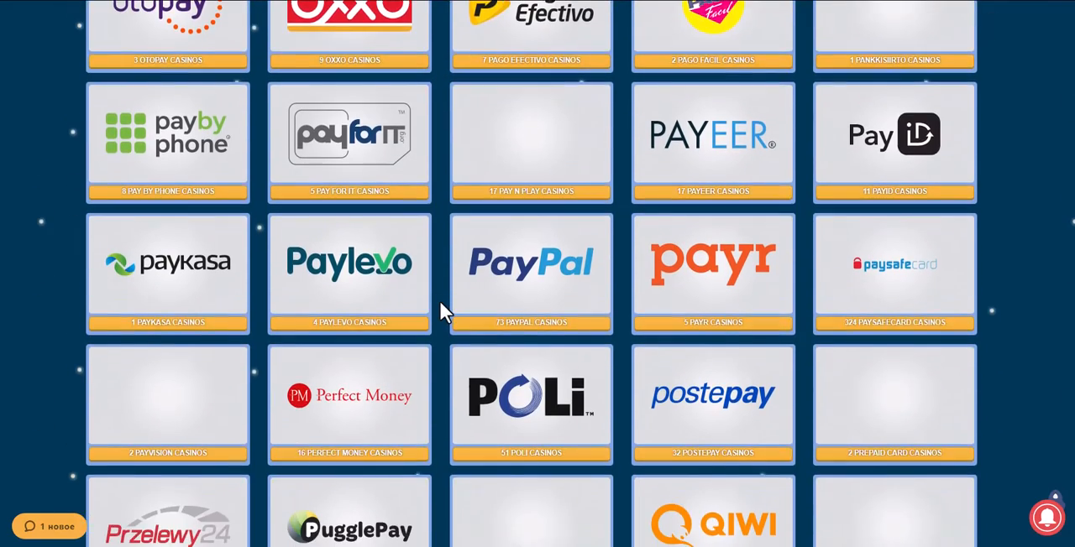
pyautogui.scroll(-3)
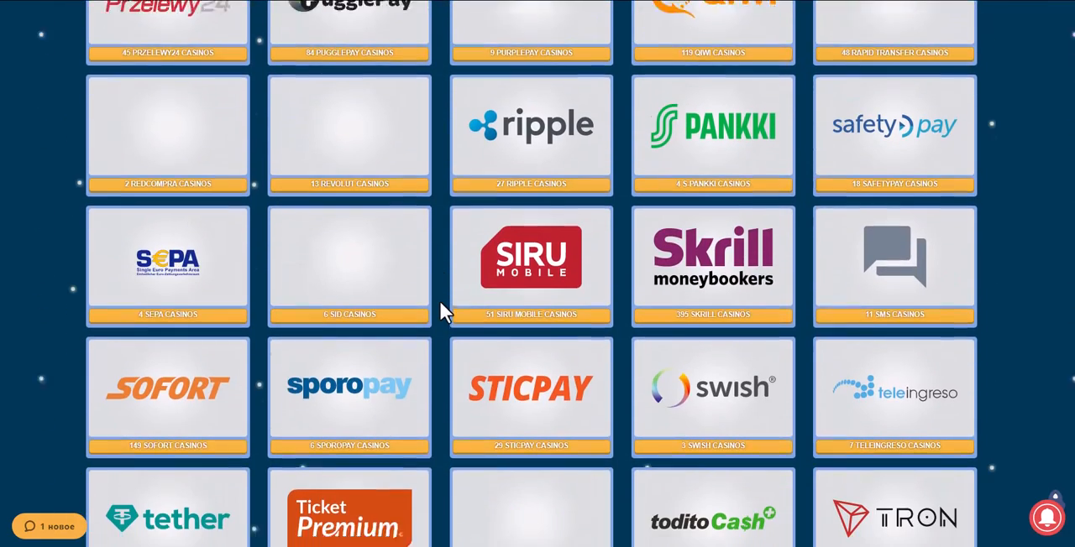
# Open the Sofort page and browse down to the best online casinos accepting Sofort
pyautogui.click(168, 387)
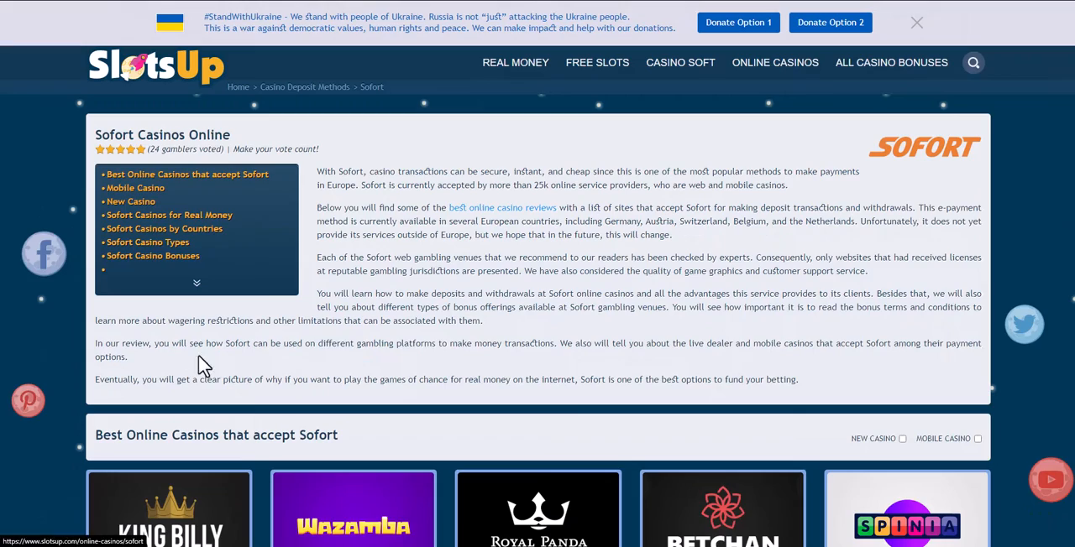
pyautogui.scroll(-3)
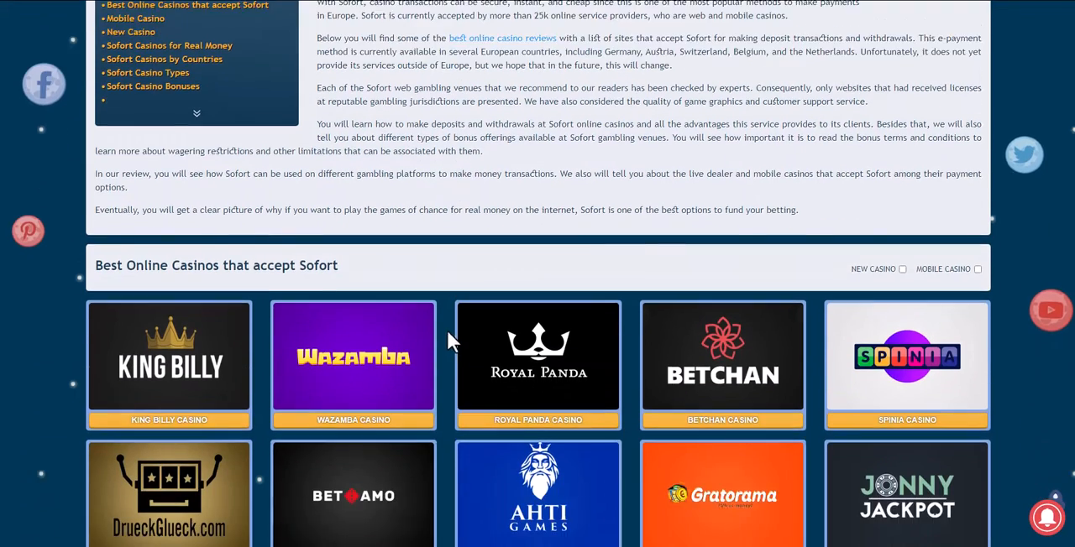
pyautogui.scroll(-3)
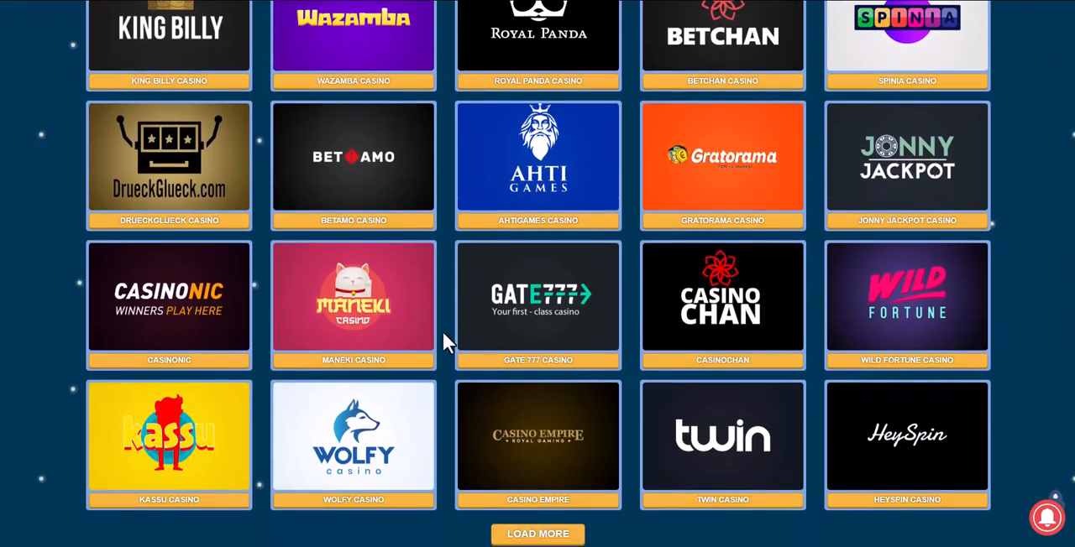
pyautogui.scroll(-3)
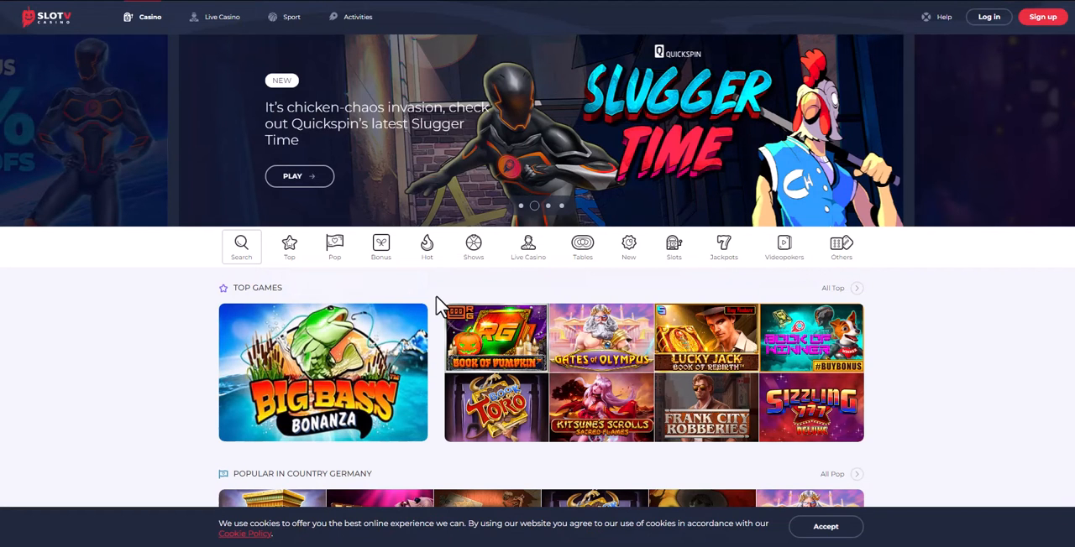
pyautogui.moveTo(1042, 17)
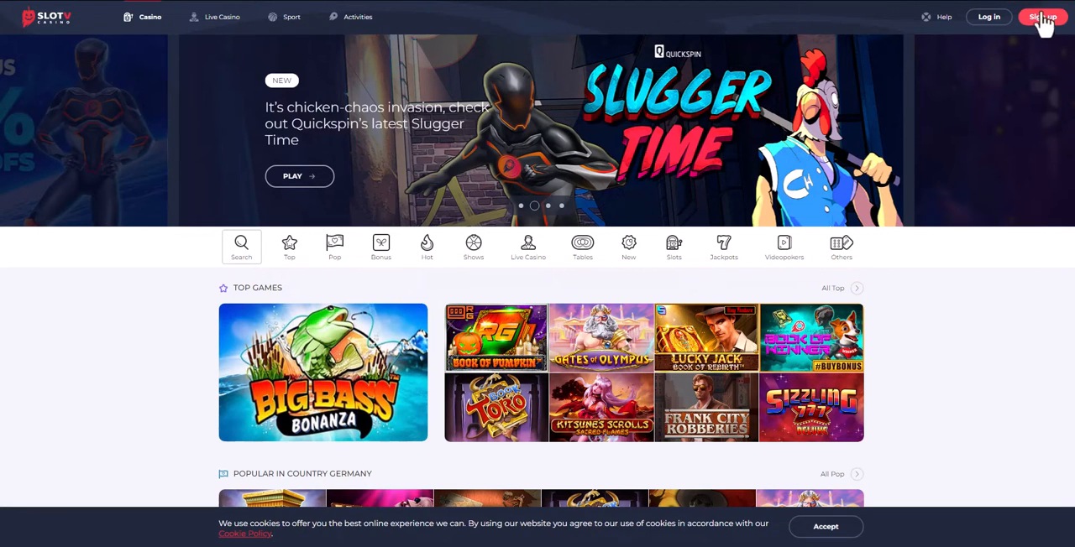
# Register a SlotV Casino account through step 1 and Personal Info, reaching a $0.00 balance
pyautogui.click(1042, 17)
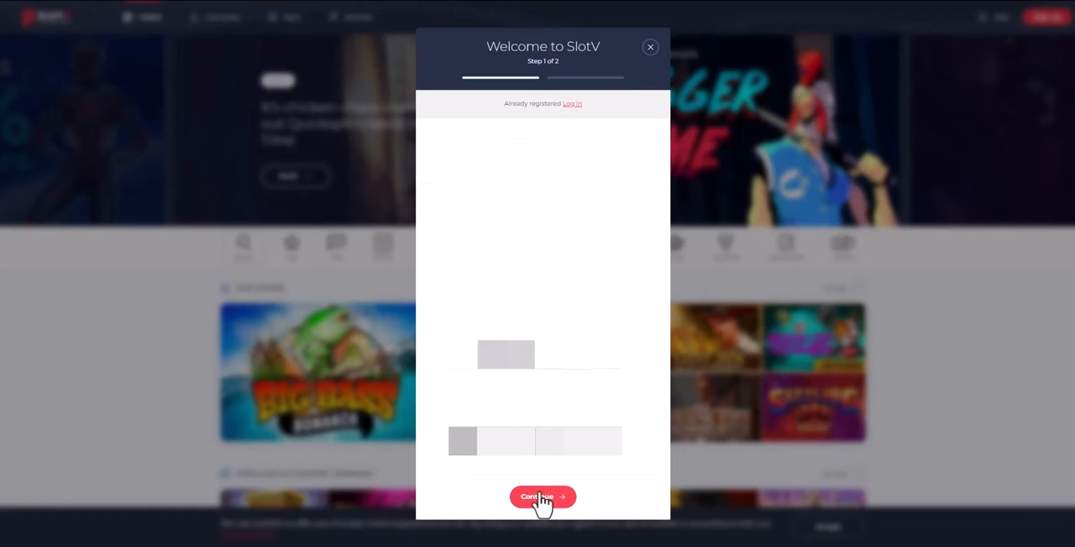
pyautogui.click(542, 497)
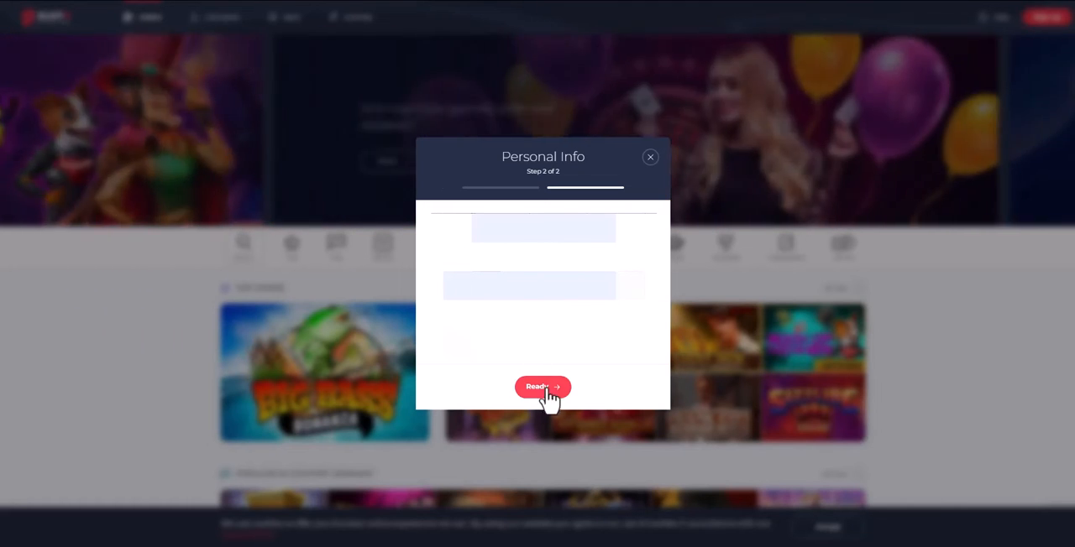
pyautogui.click(542, 387)
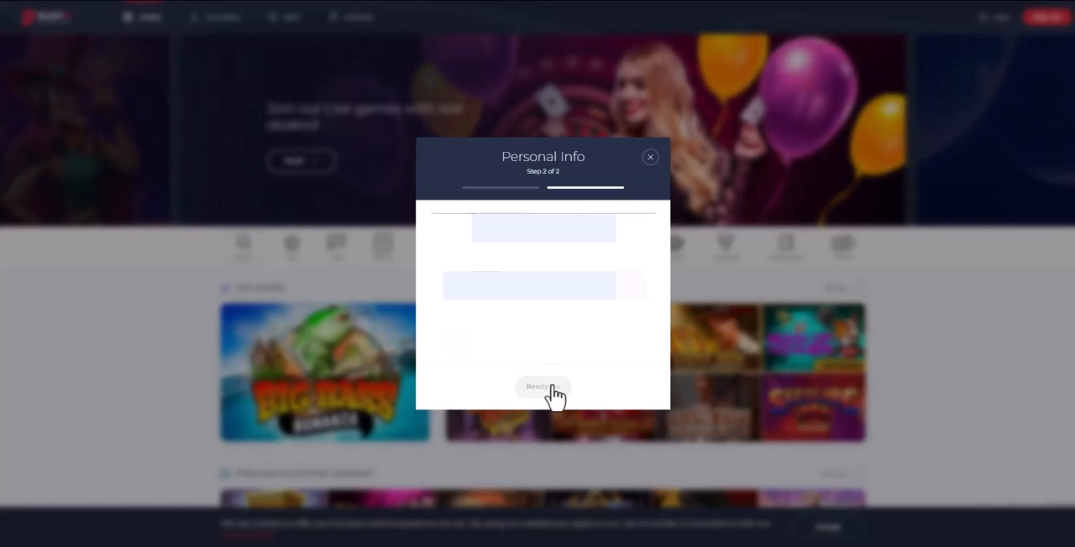
pyautogui.click(543, 387)
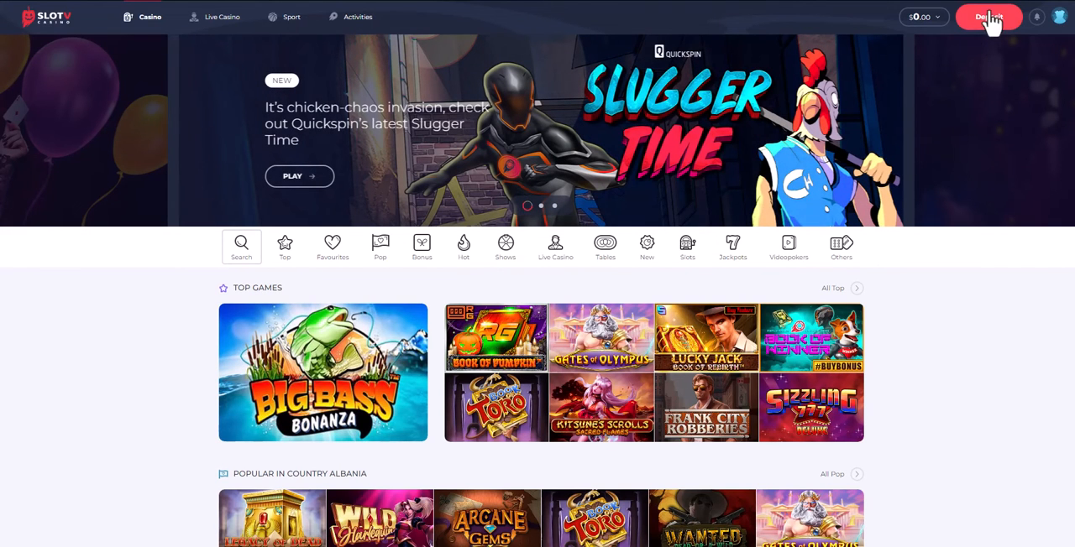
# Submit a $10 deposit using Sofort Überweisung from the Online banking methods
pyautogui.click(988, 17)
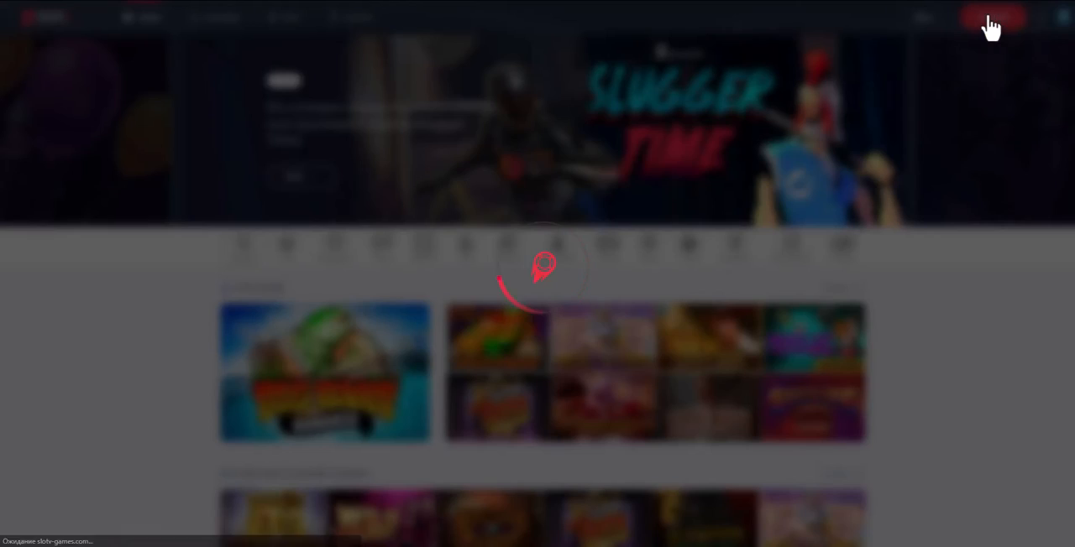
pyautogui.click(993, 16)
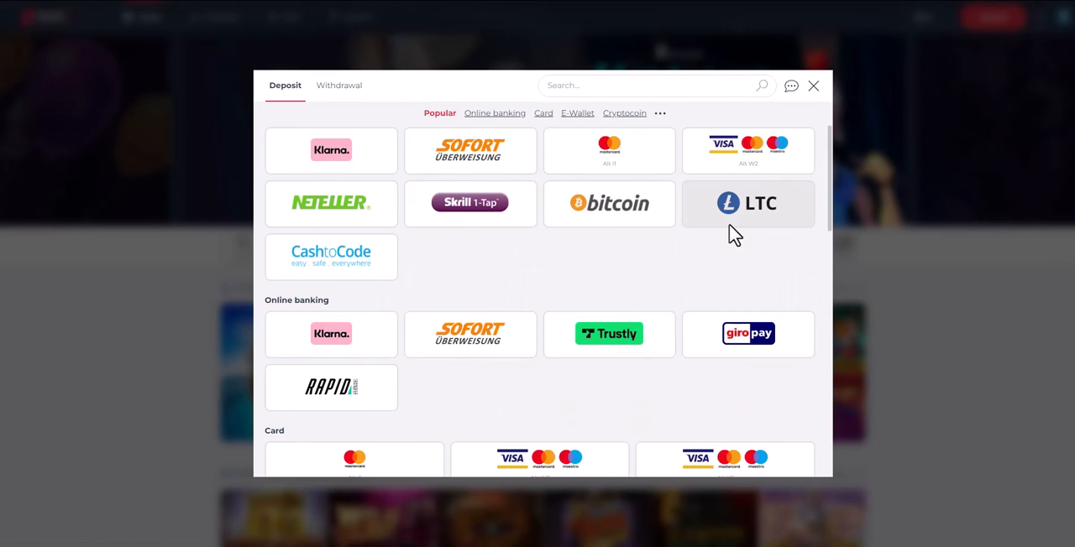
pyautogui.scroll(-3)
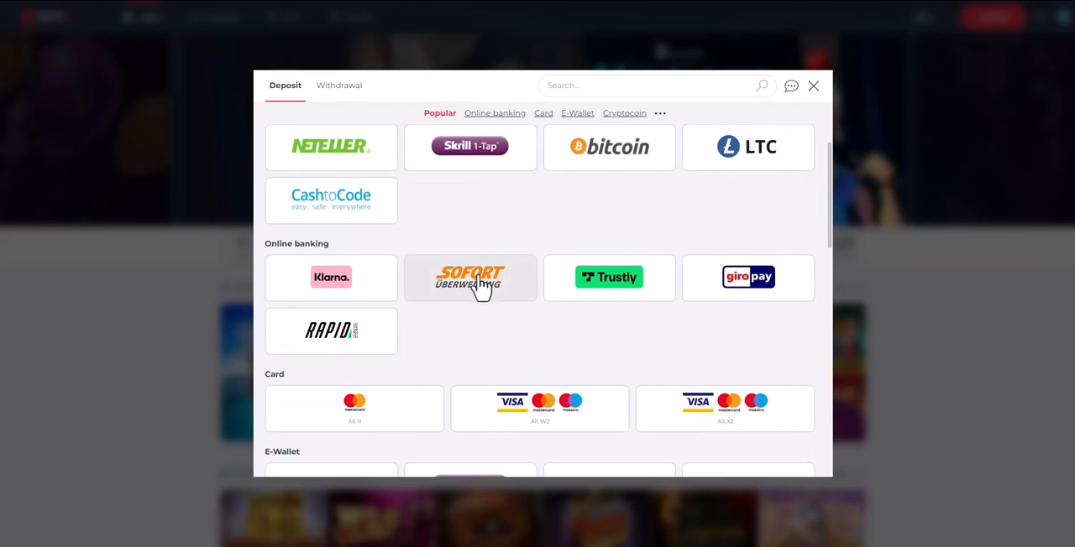
pyautogui.click(469, 278)
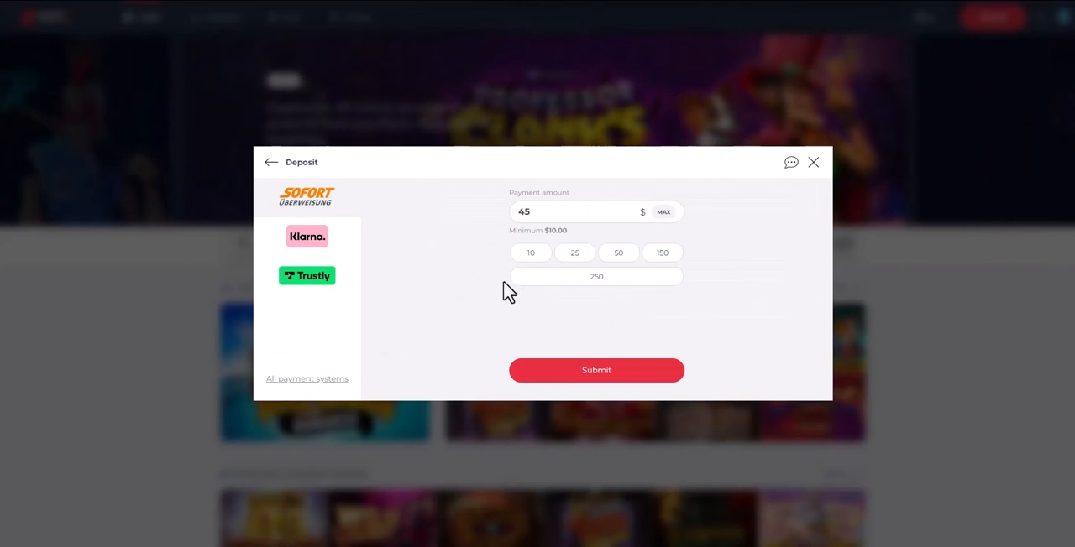
pyautogui.moveTo(530, 258)
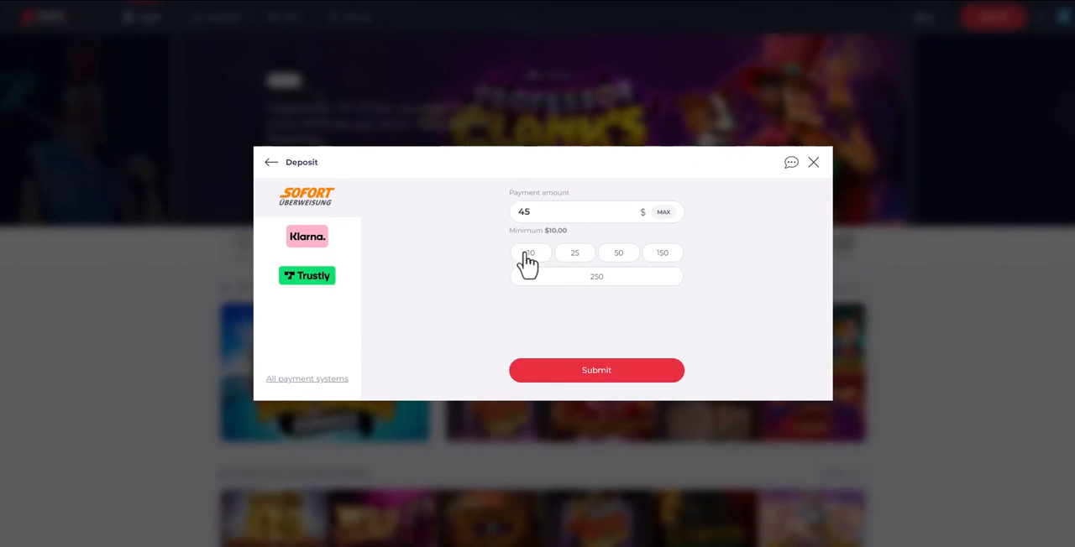
pyautogui.click(529, 252)
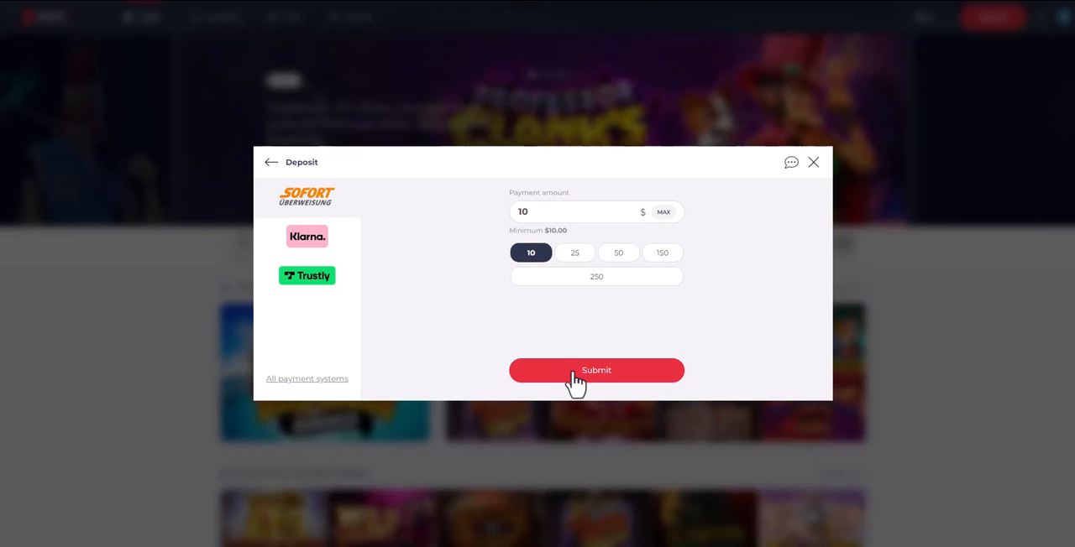
pyautogui.click(813, 162)
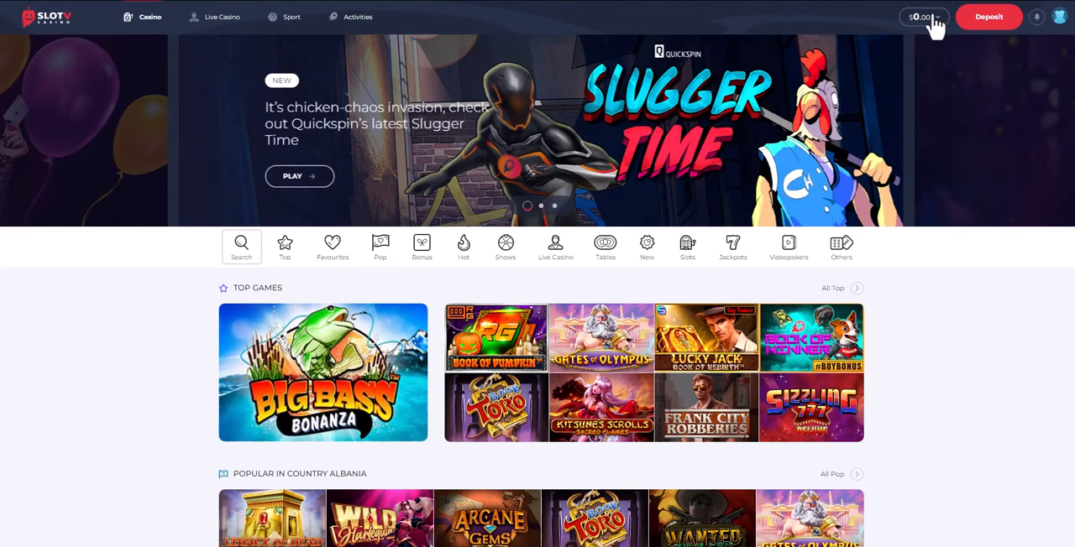
pyautogui.moveTo(560, 315)
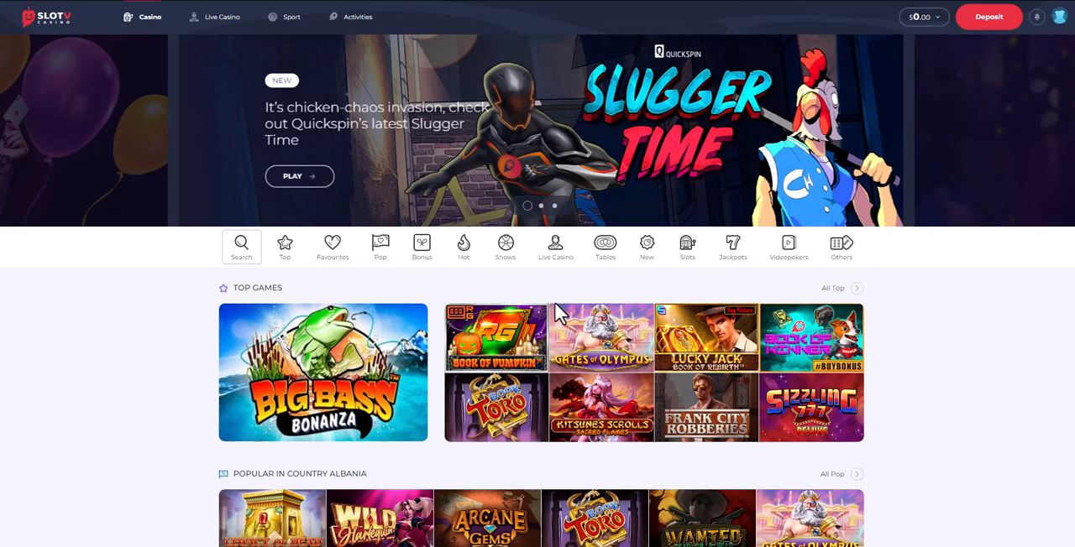